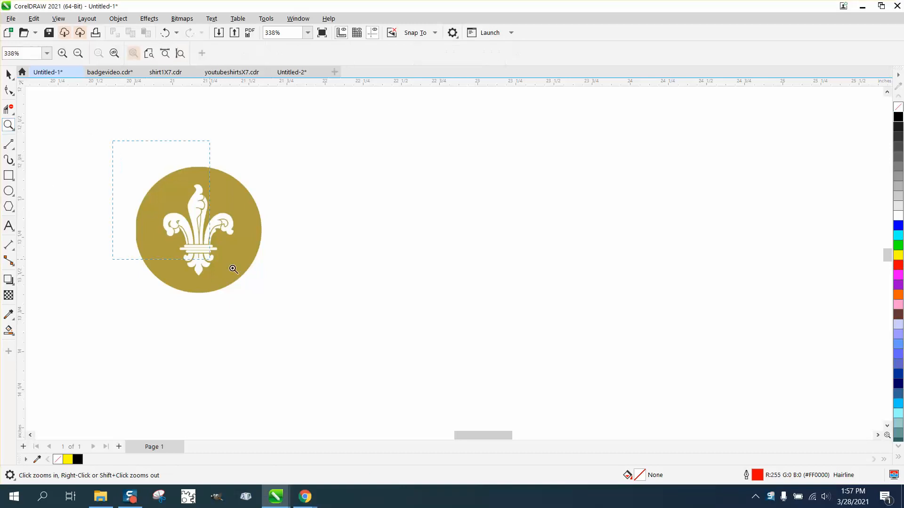
# Step: Zoom in on the gold circular fleur-de-lis logo bitmap
pyautogui.click(233, 269)
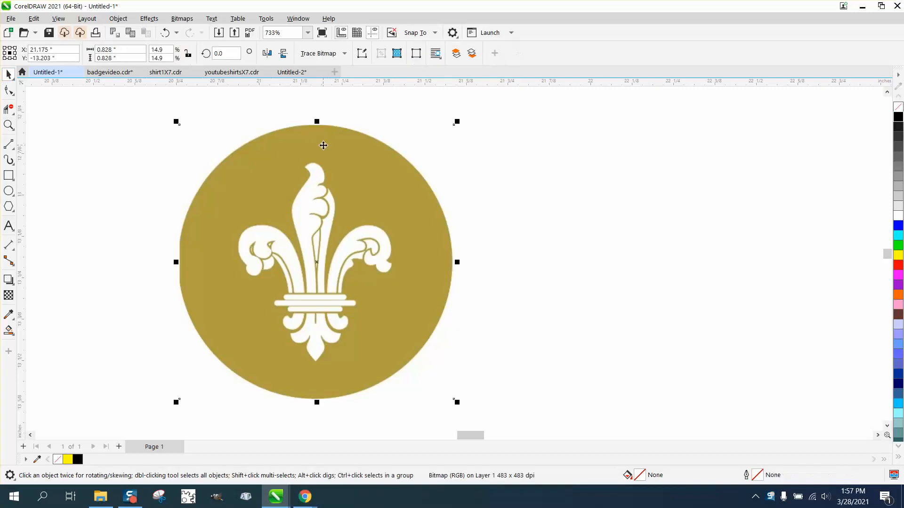
pyautogui.moveTo(274, 148)
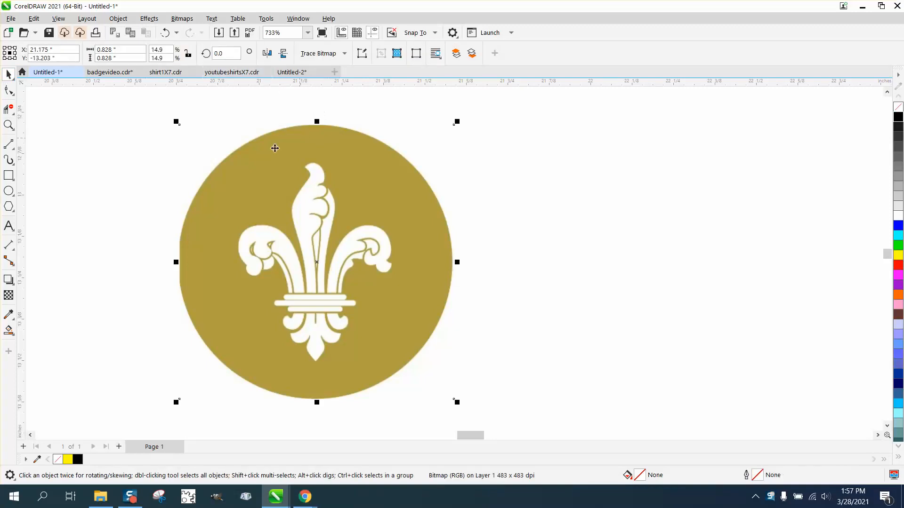
pyautogui.moveTo(254, 142)
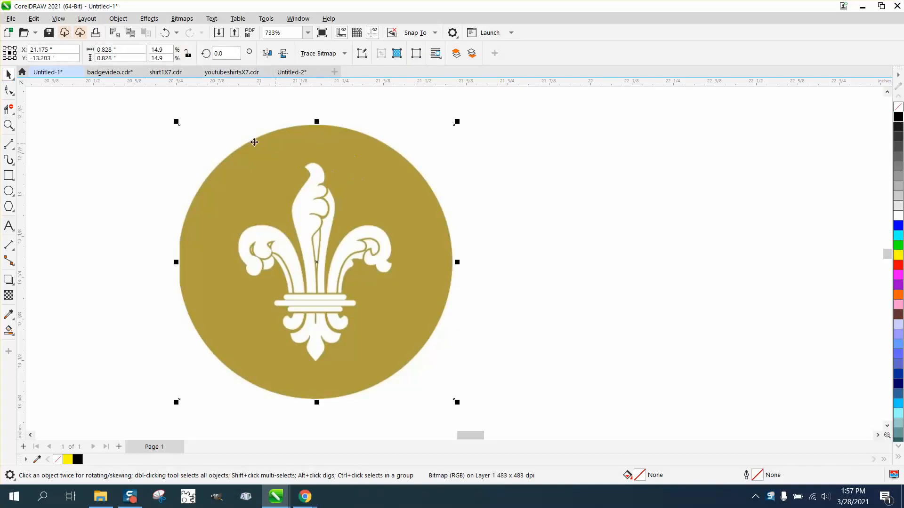
# Step: Browse the Bitmaps menu, then reach the Outline Trace presets for the logo
pyautogui.click(182, 19)
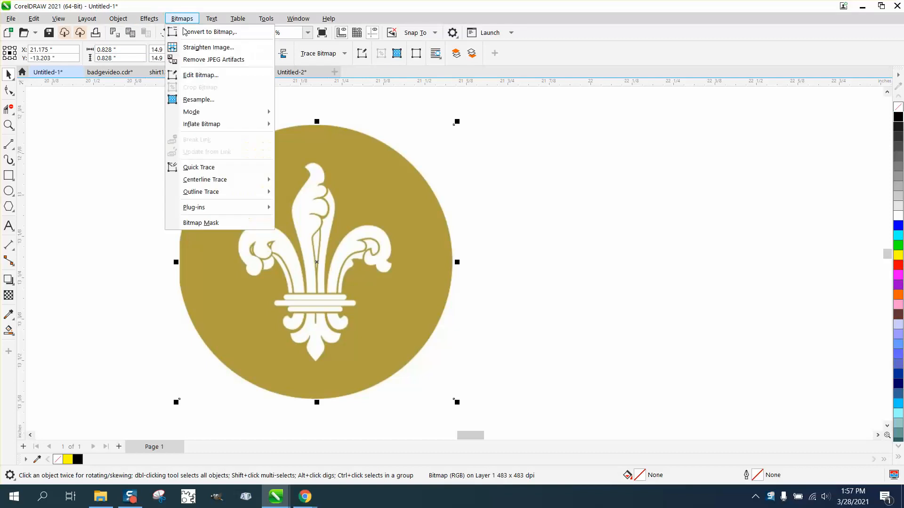
pyautogui.click(198, 100)
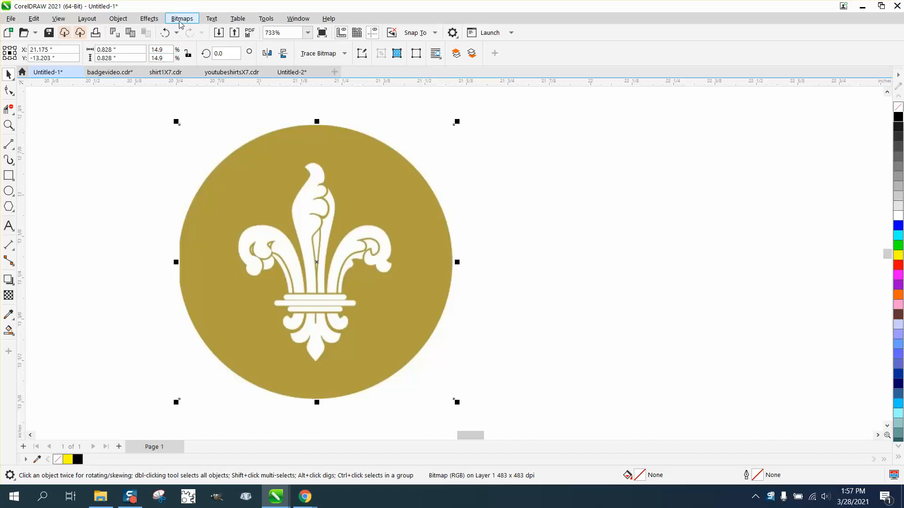
pyautogui.click(343, 53)
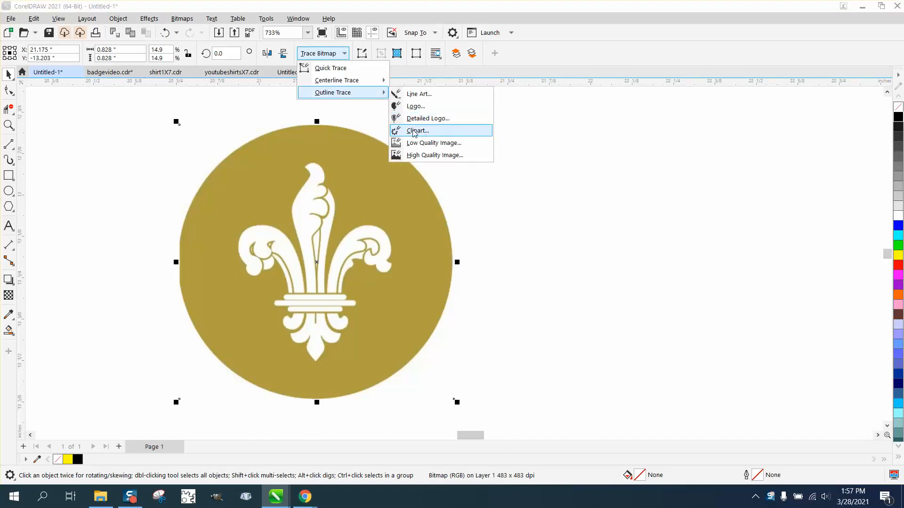
# Step: Outline-trace the logo with the Clipart preset and accept the PowerTRACE settings
pyautogui.click(417, 130)
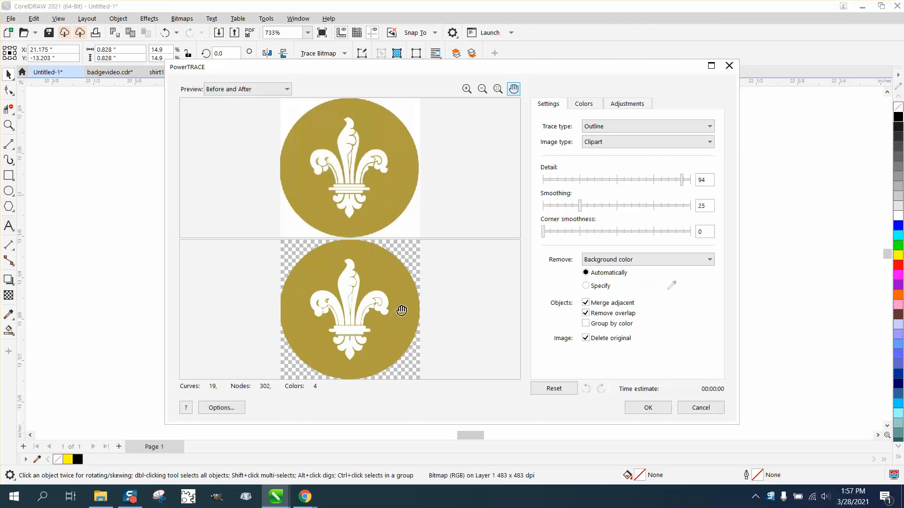
pyautogui.click(646, 408)
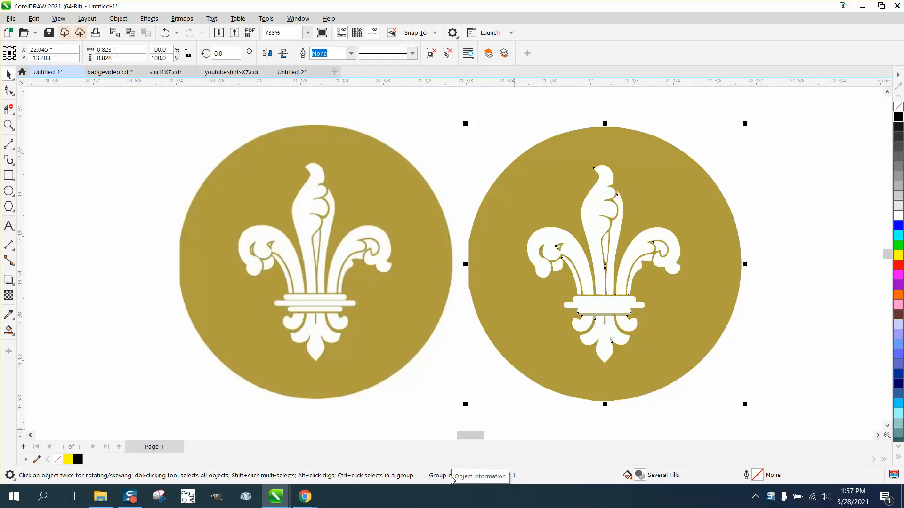
pyautogui.scroll(-3)
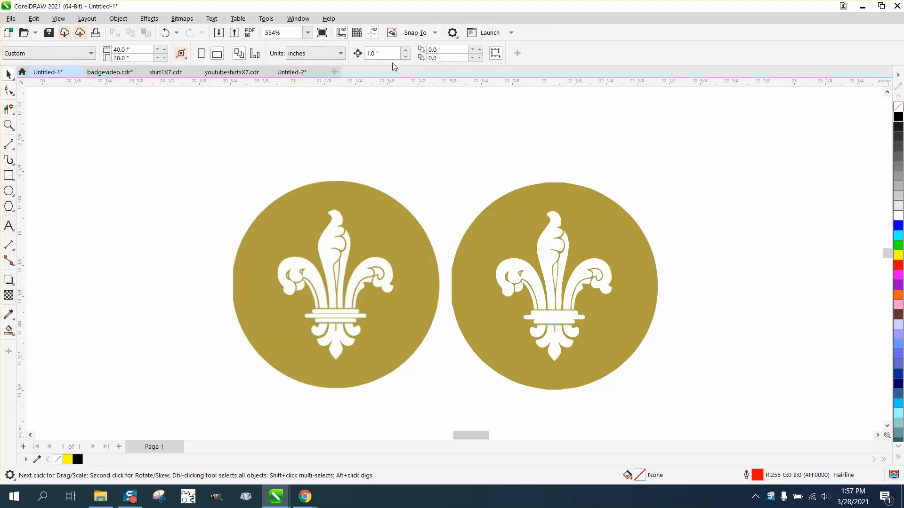
pyautogui.click(9, 125)
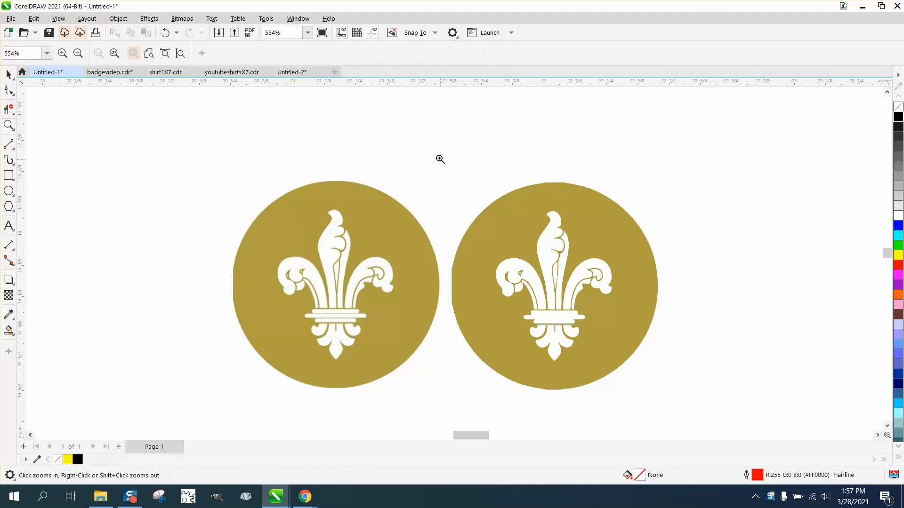
pyautogui.click(440, 159)
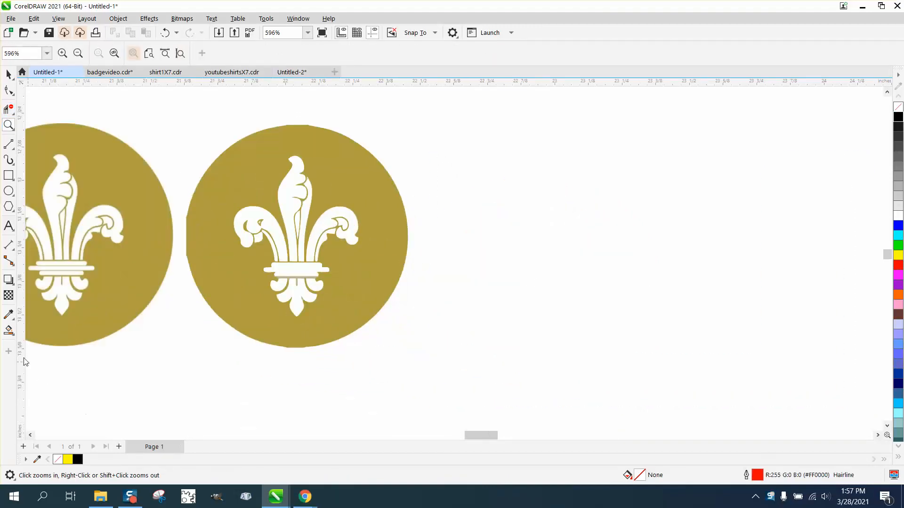
# Step: Smart-fill fleur-de-lis regions in black and move the filled shapes to the right
pyautogui.click(259, 230)
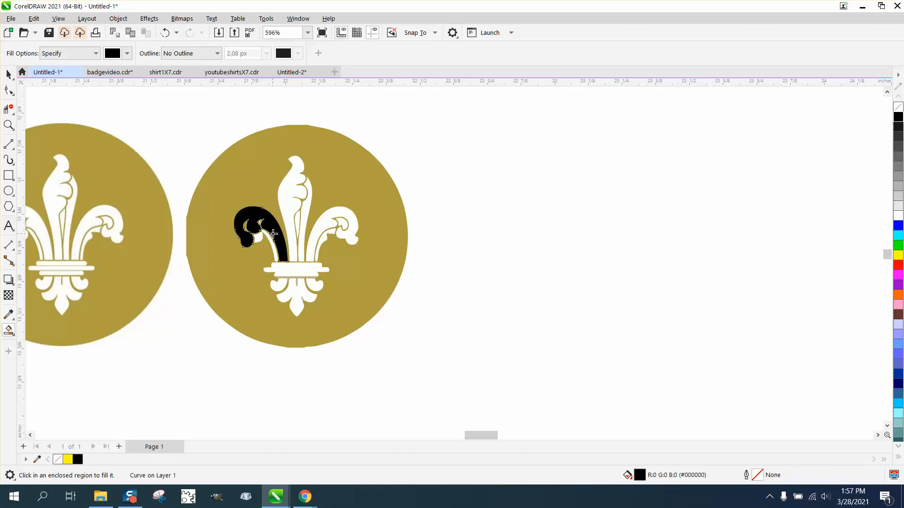
pyautogui.moveTo(256, 230); pyautogui.dragTo(529, 233)
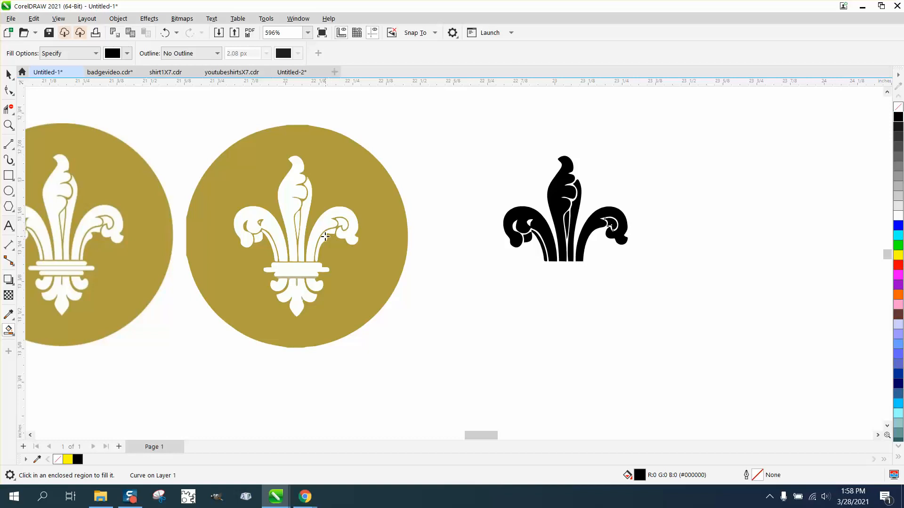
pyautogui.click(311, 287)
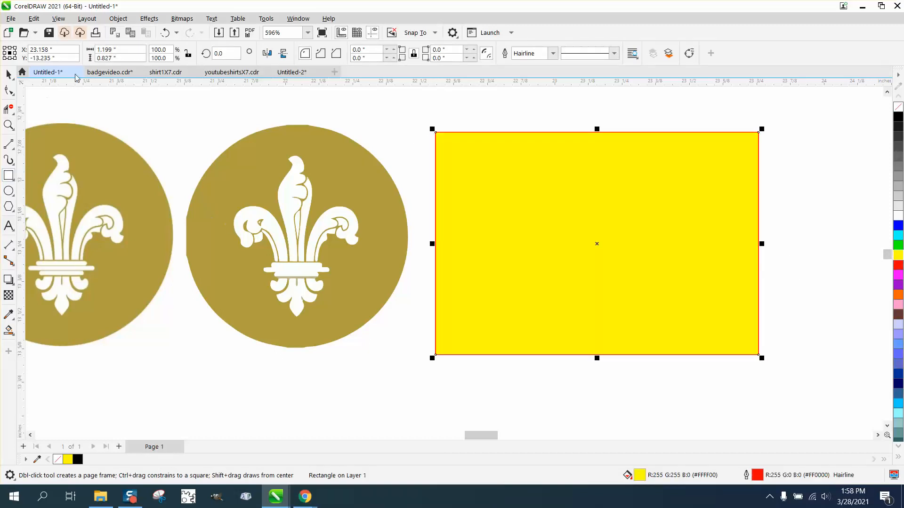
# Step: Zoom in on the yellow rectangle area beside the gold logo
pyautogui.click(118, 18)
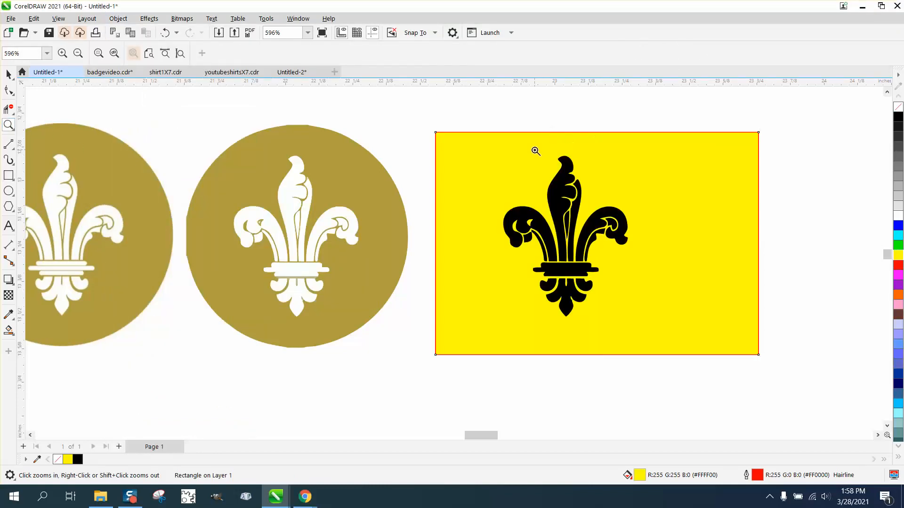
pyautogui.click(535, 151)
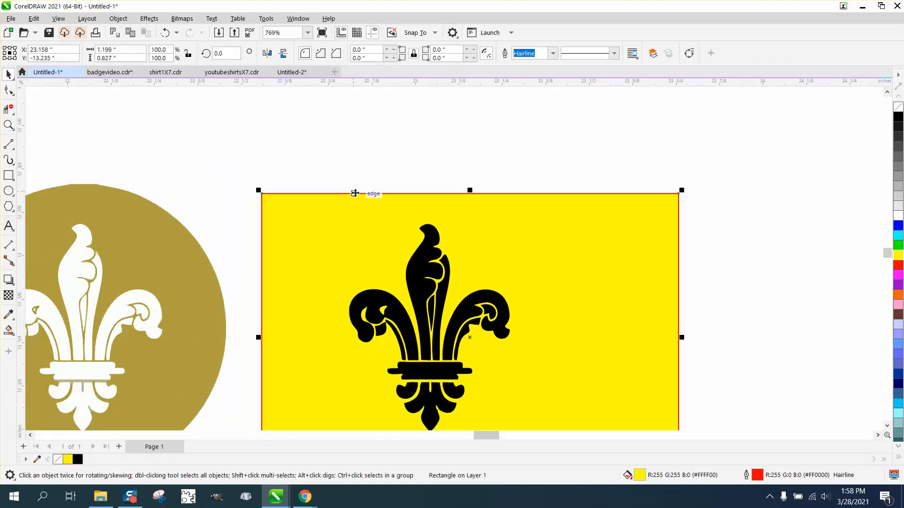
pyautogui.moveTo(339, 208)
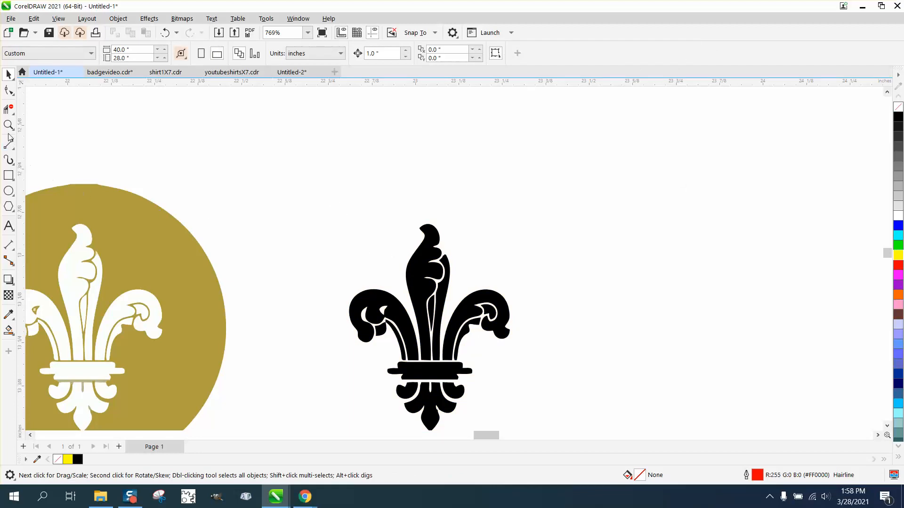
pyautogui.click(384, 239)
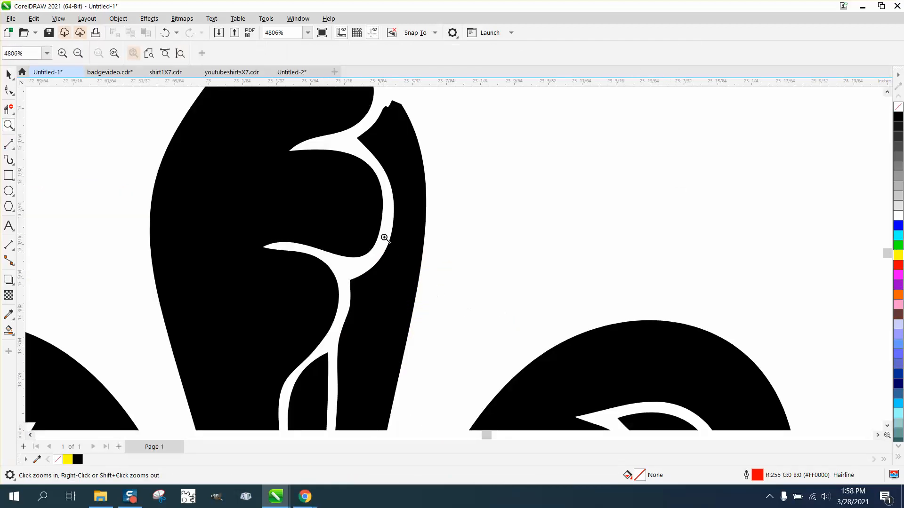
pyautogui.moveTo(348, 163)
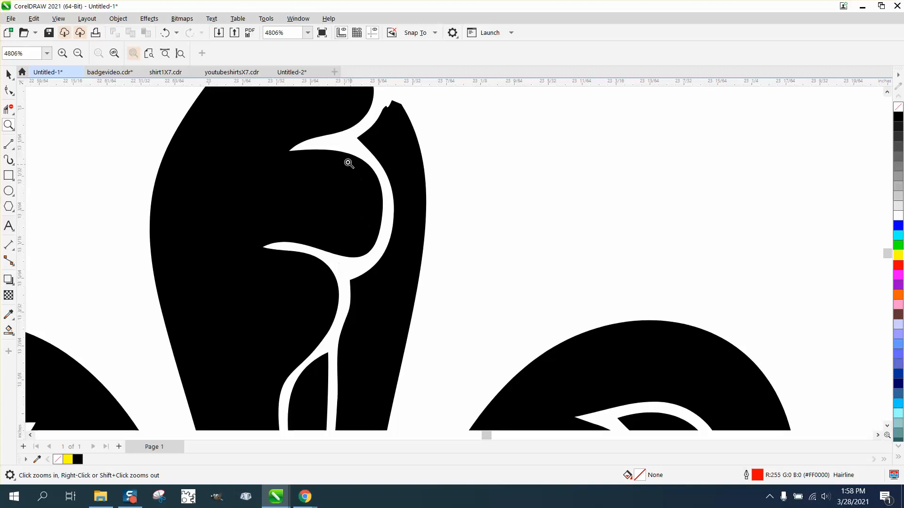
pyautogui.rightClick(348, 162)
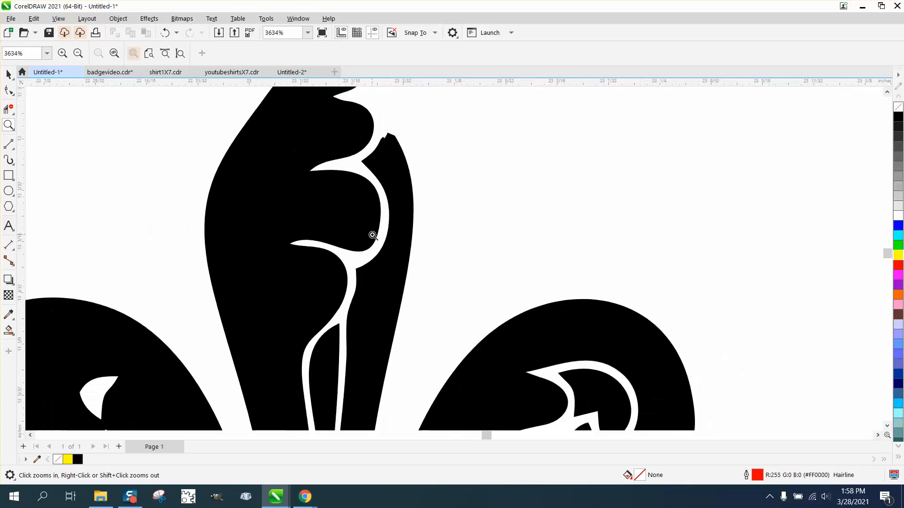
pyautogui.rightClick(372, 235)
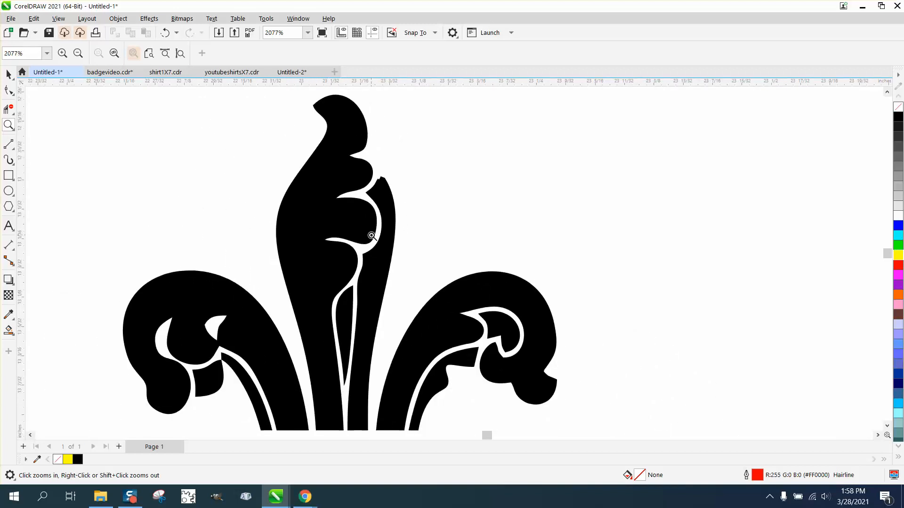
pyautogui.moveTo(125, 149)
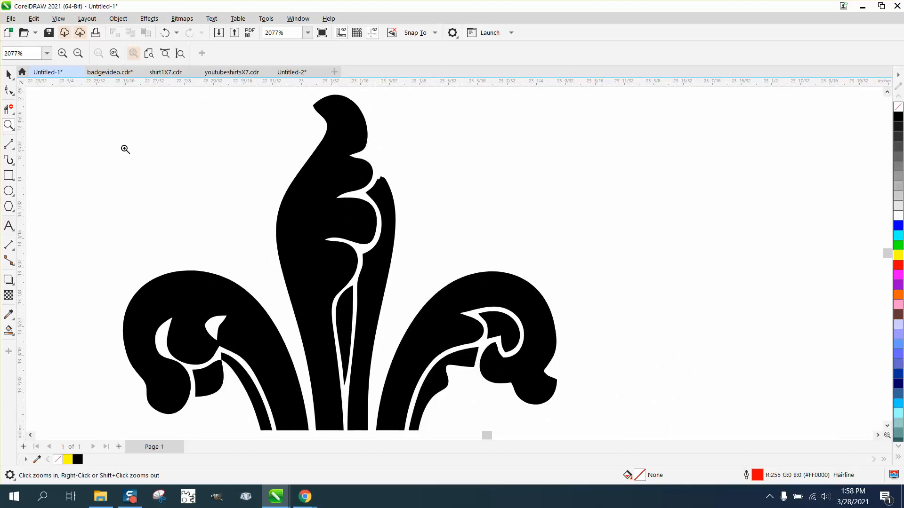
pyautogui.moveTo(349, 150); pyautogui.dragTo(457, 223)
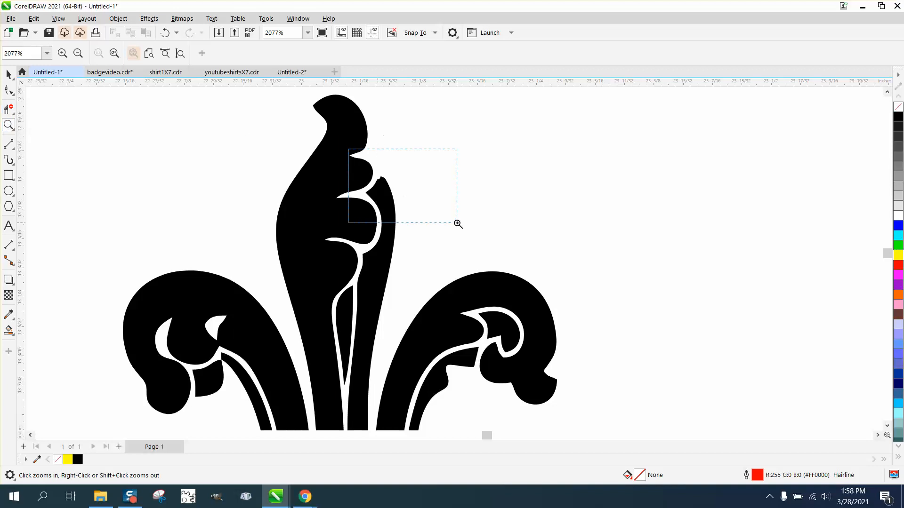